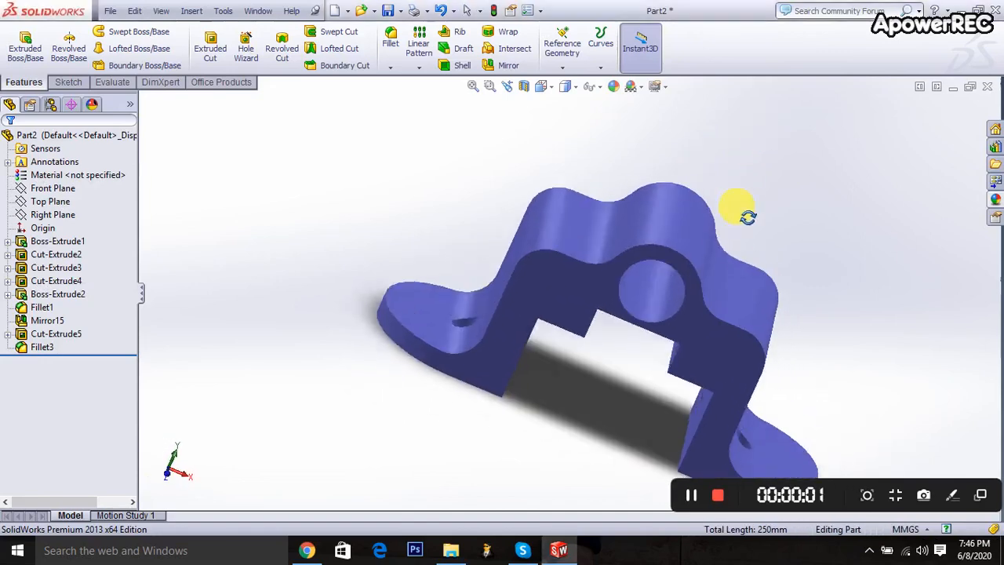
Orbit the finished bracket to review it before starting a new part
drag(738, 207, 694, 196)
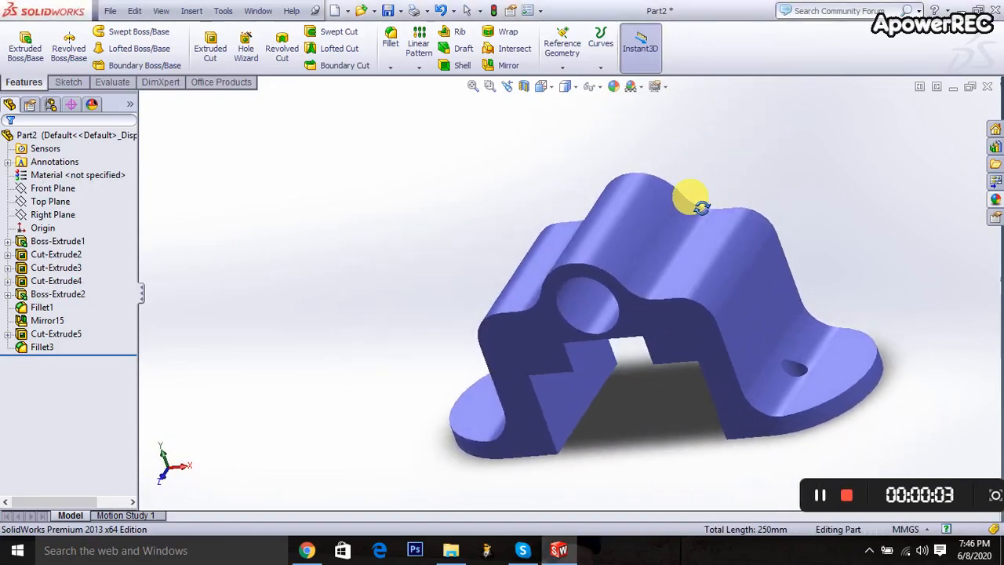
drag(690, 196, 725, 148)
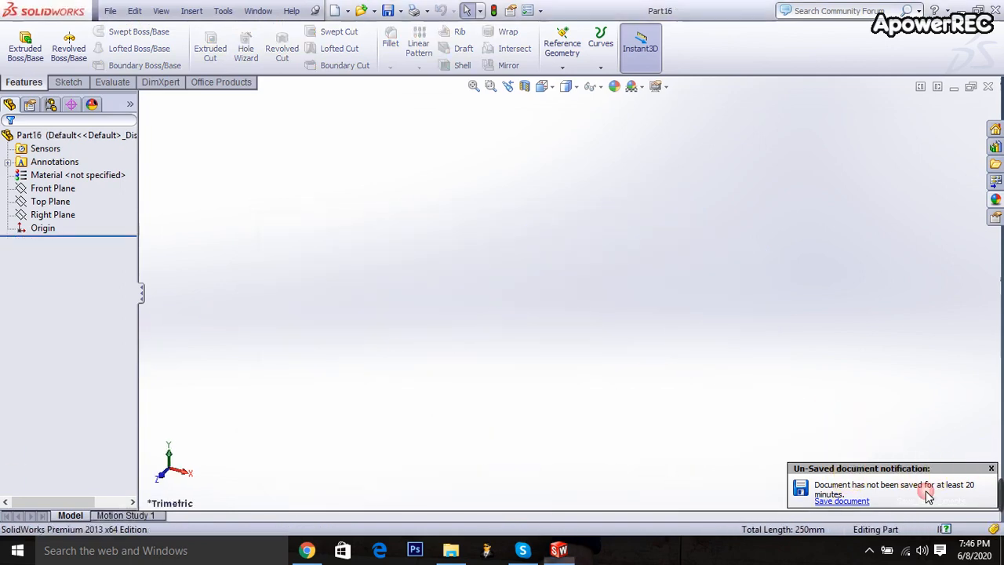
Switch to MMGS units and sketch an 80 x 100 centre rectangle on the Front Plane
click(907, 527)
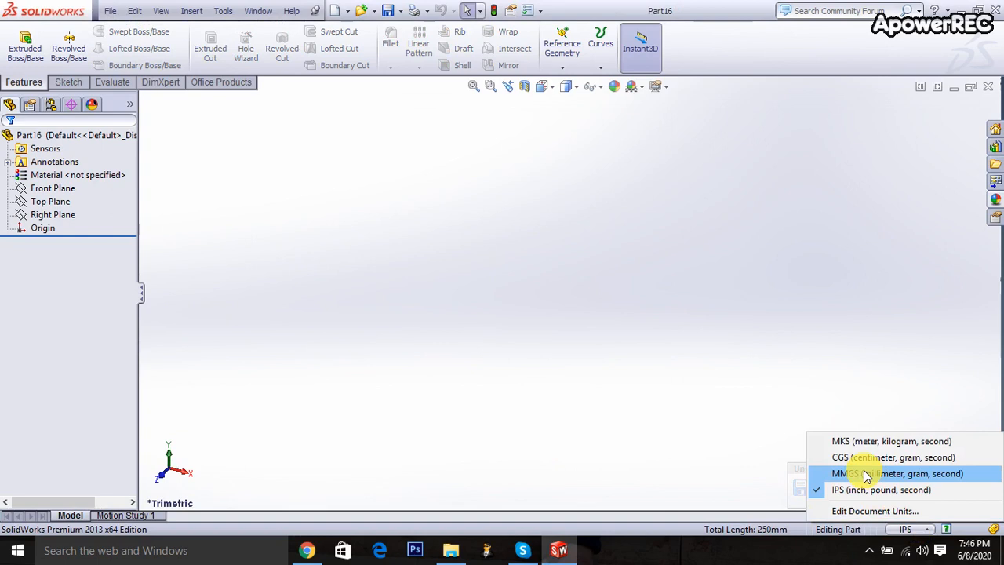
click(896, 474)
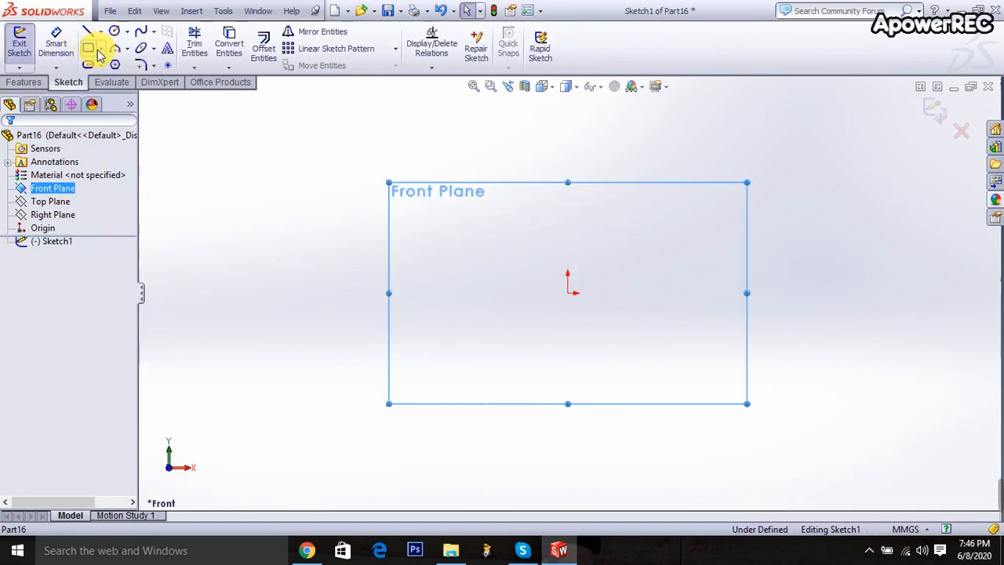
click(88, 49)
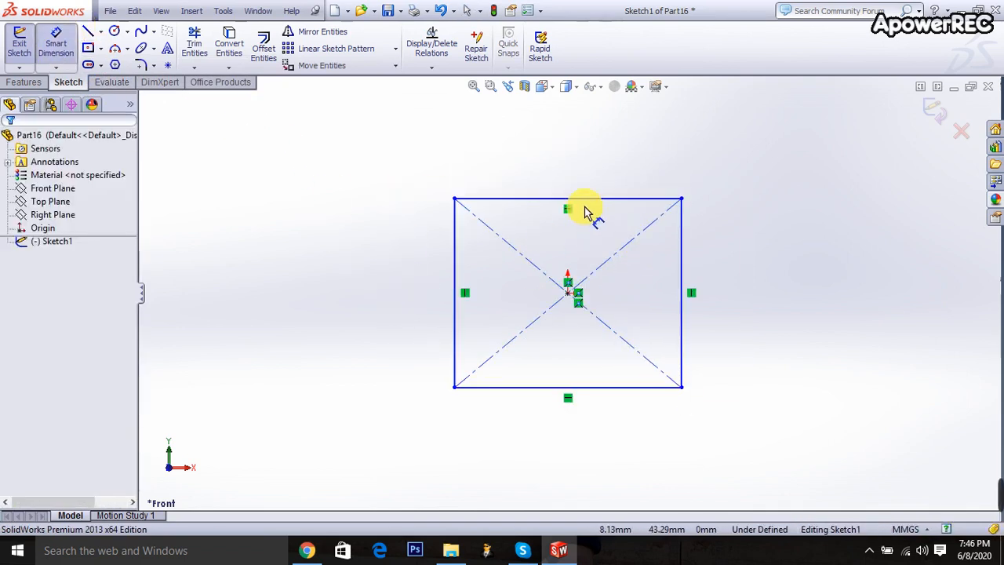
click(568, 204)
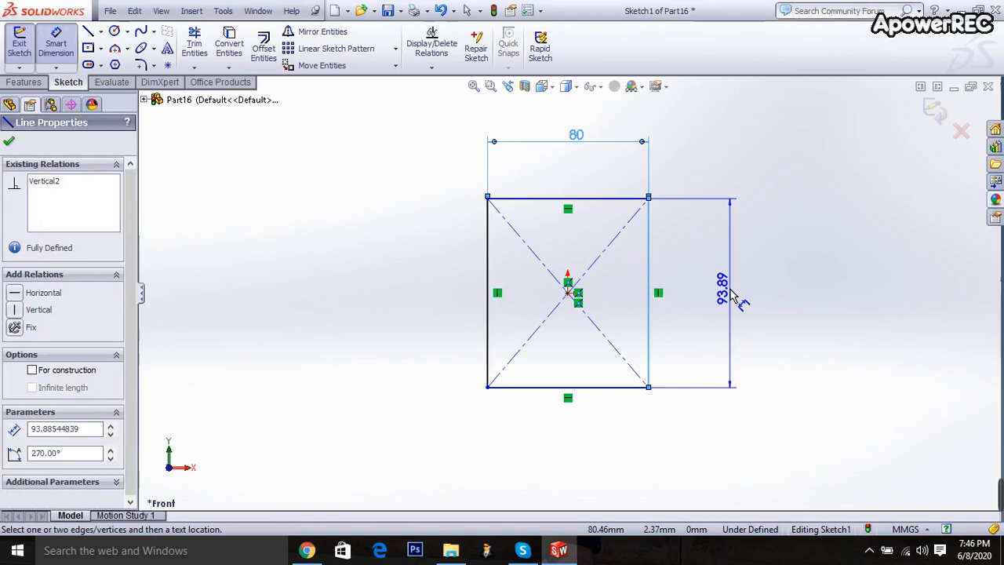
click(722, 284)
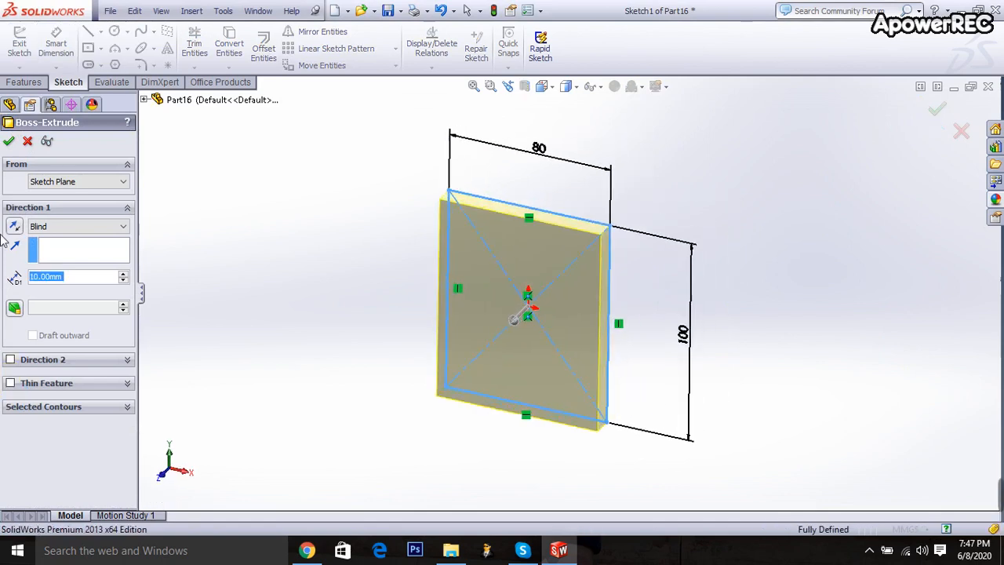
Extrude the rectangle 50 mm as the base block
text(50)
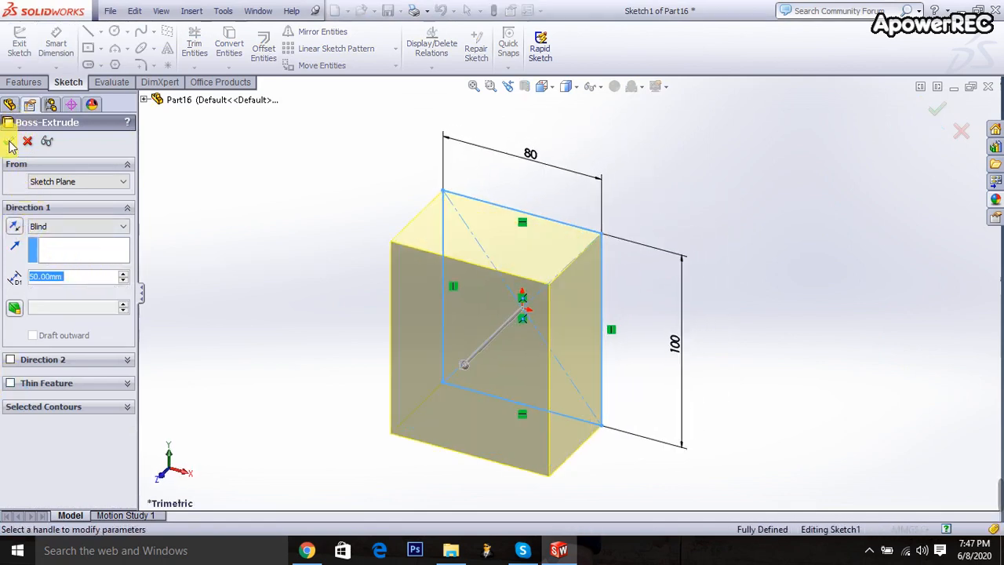
click(11, 141)
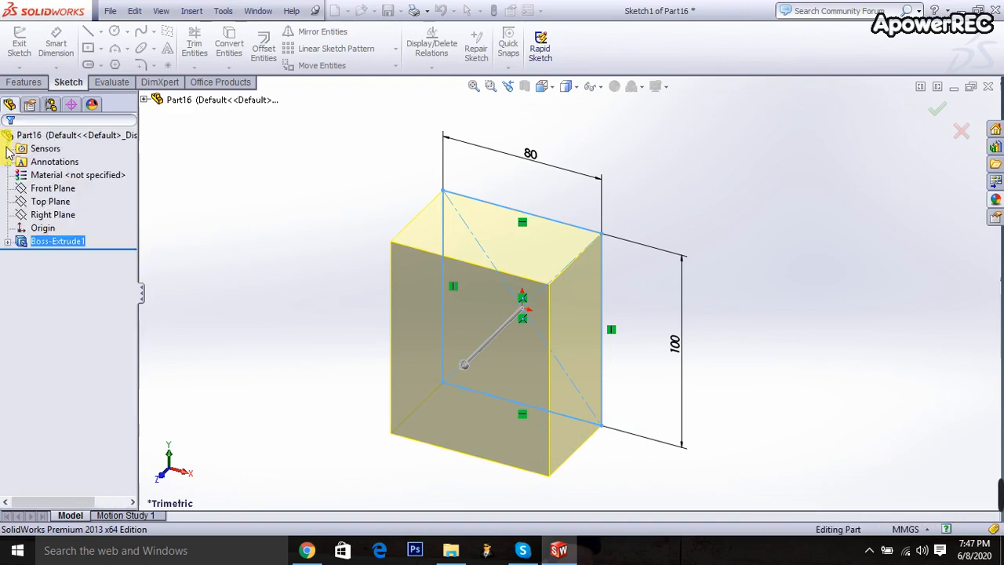
Sketch the arched, stepped profile with 25 mm legs on the front face and cut it through
click(939, 109)
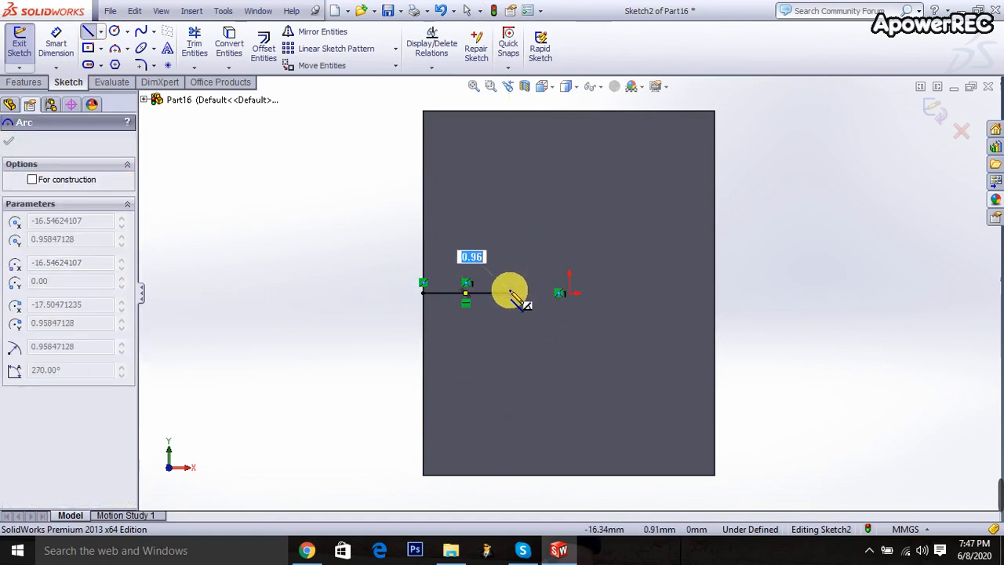
drag(510, 290, 557, 273)
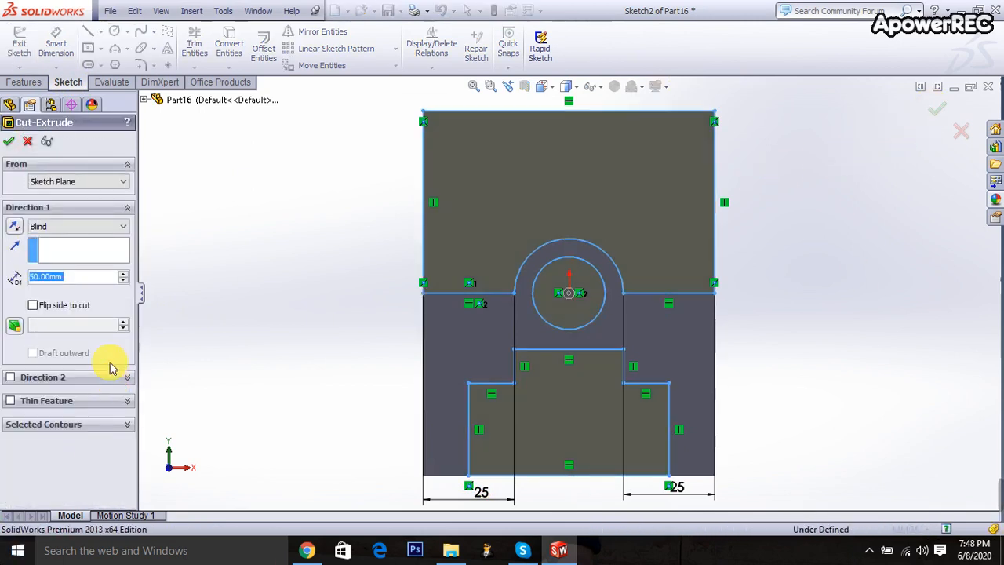
click(70, 226)
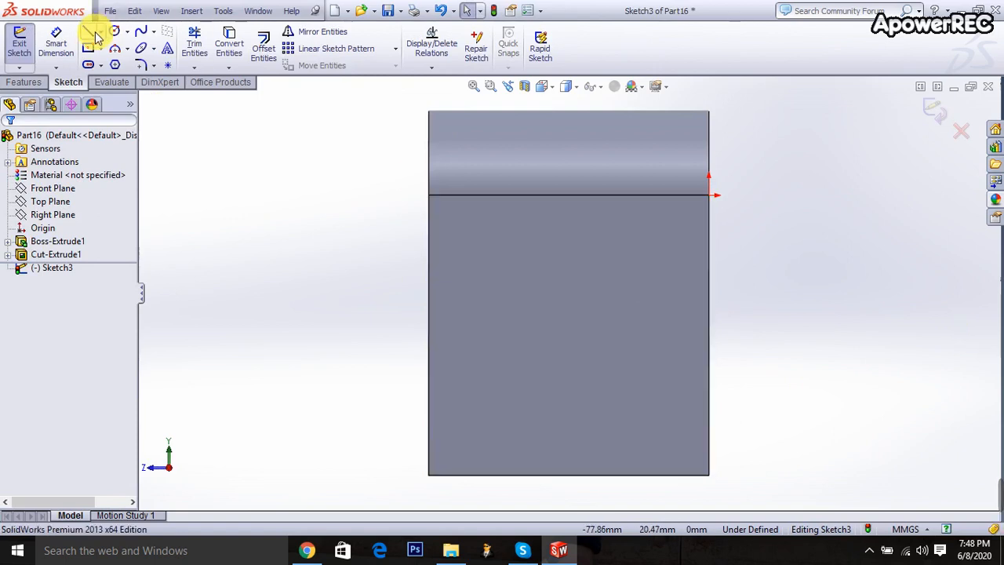
Draw and dimension a corner rectangle along the side face's bottom edge for the first foot
click(102, 48)
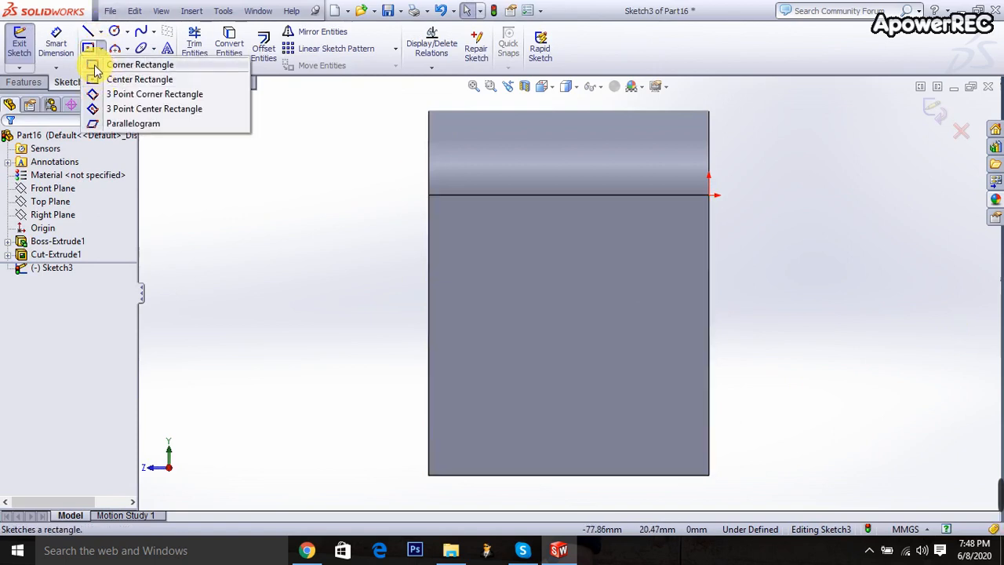
click(141, 64)
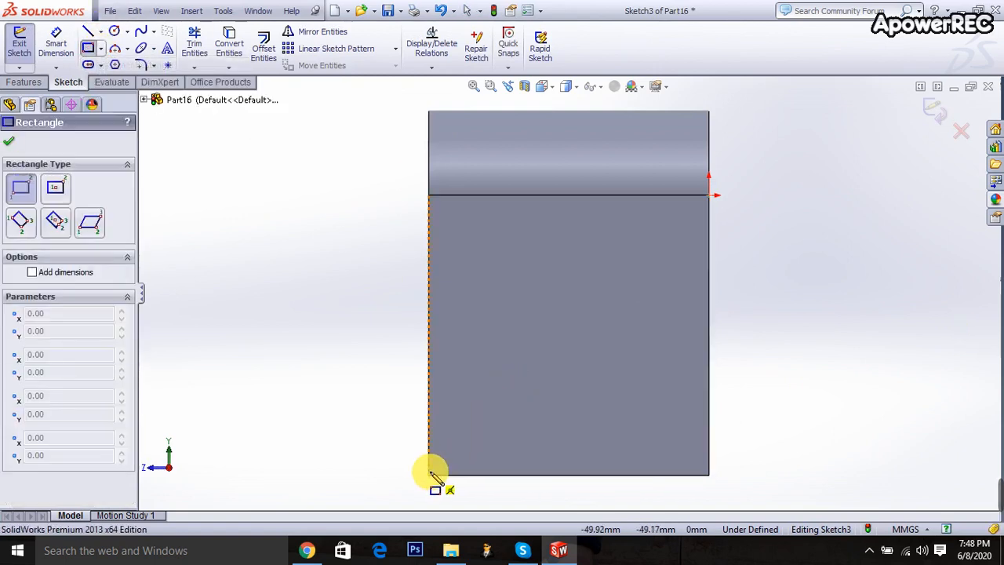
drag(431, 474, 709, 411)
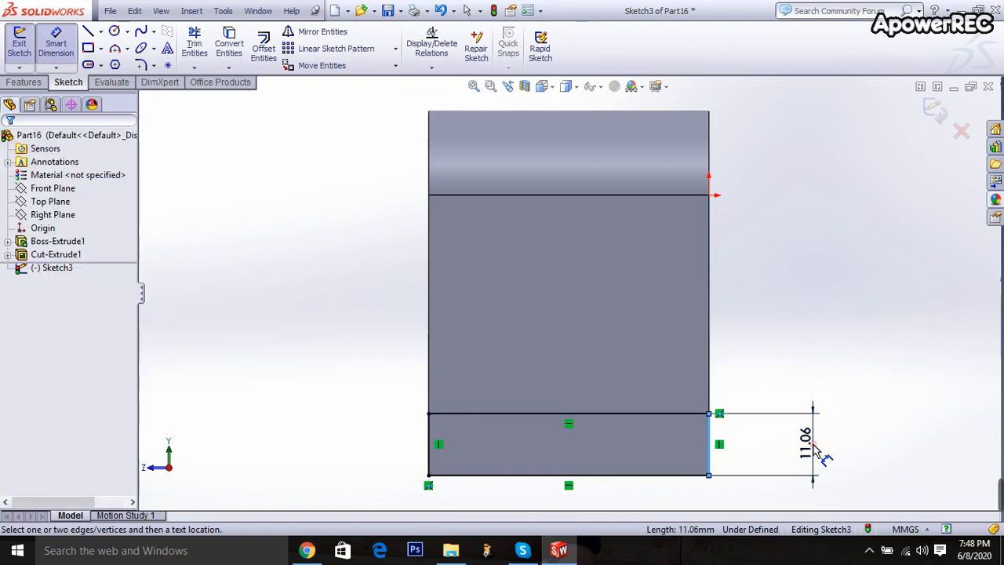
click(813, 446)
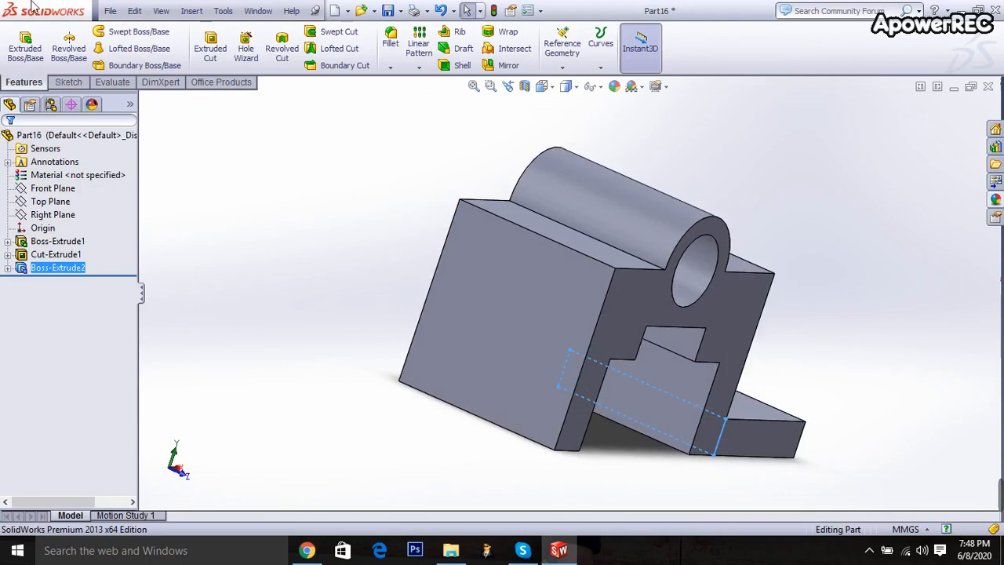
Sketch and extrude the second foot rectangle on the opposite side face as Boss-Extrude3
click(69, 82)
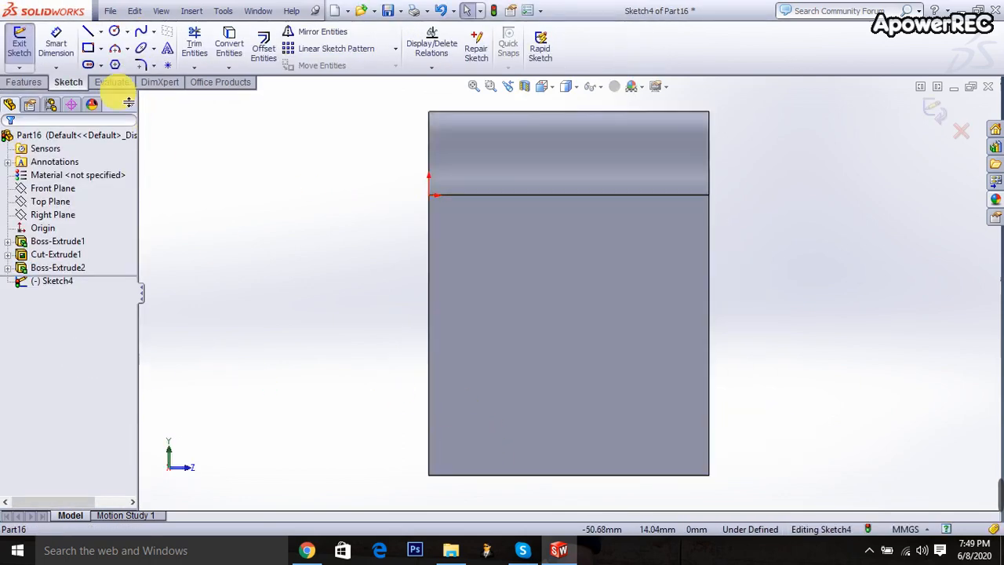
click(88, 47)
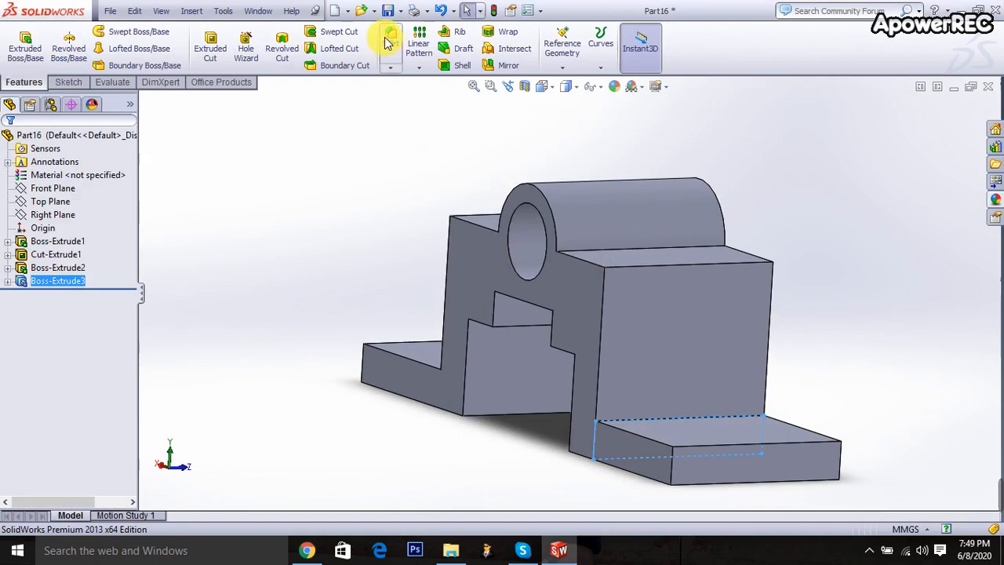
Start a full-round fillet and select the front face for it
click(390, 39)
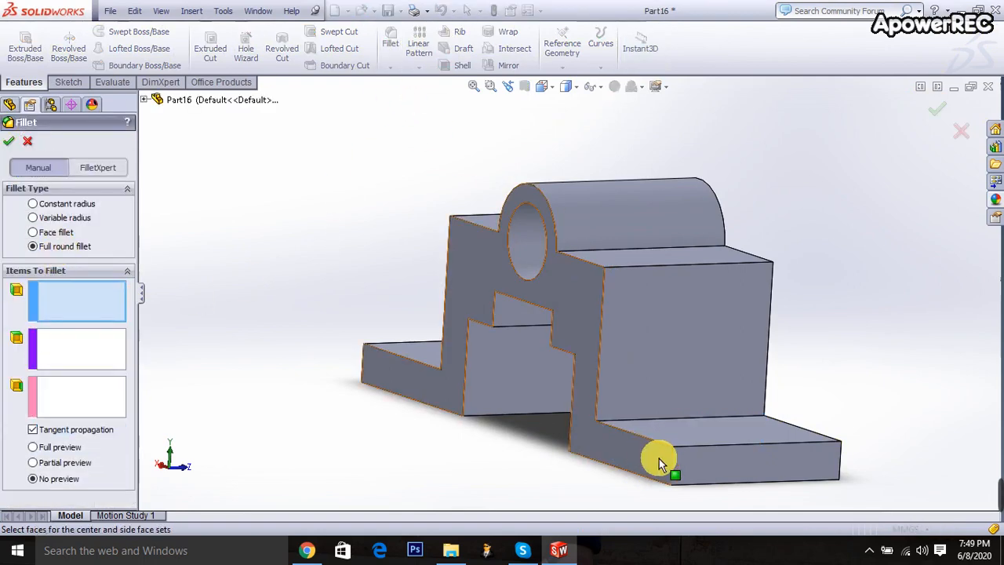
click(659, 458)
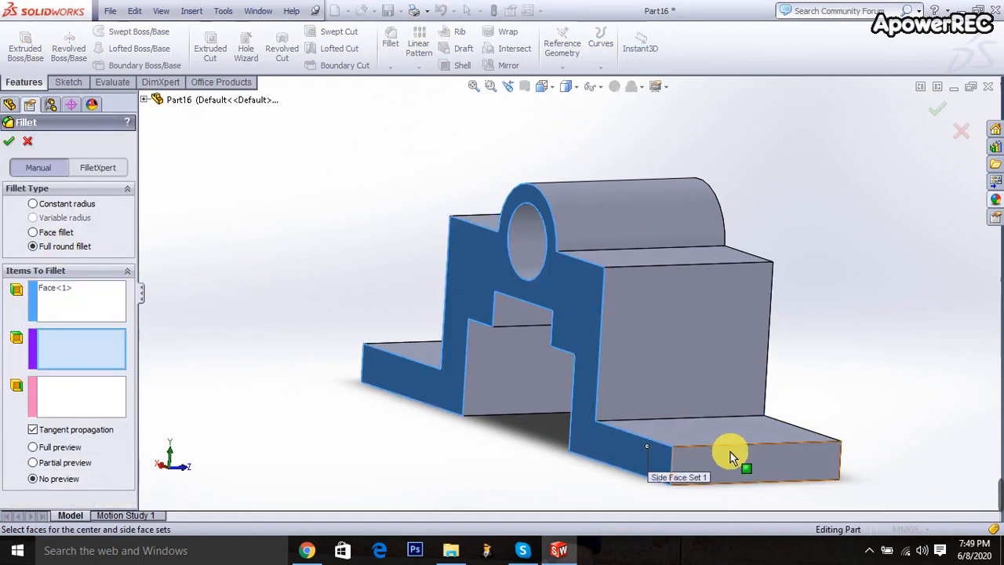